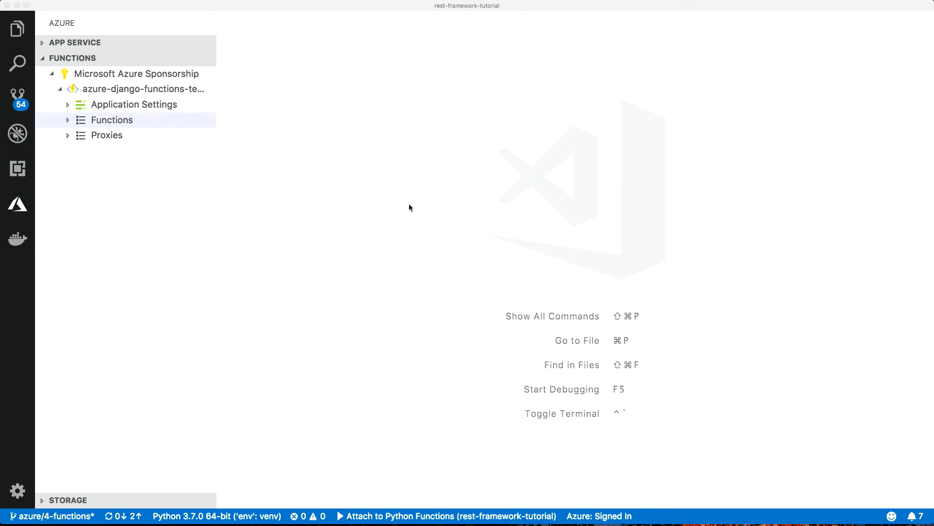
mouse_move(321, 183)
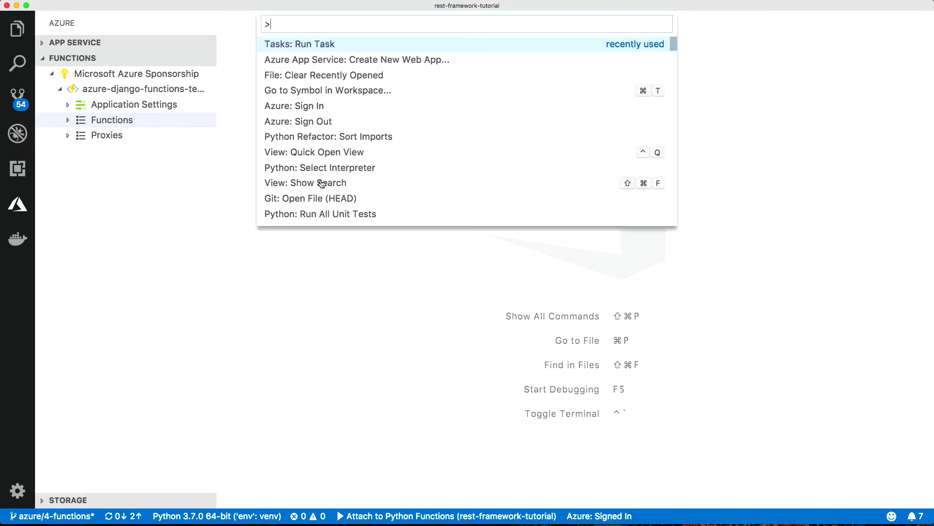
Filter the Command Palette to Azure Functions create commands by searching 'func cre'.
type("func")
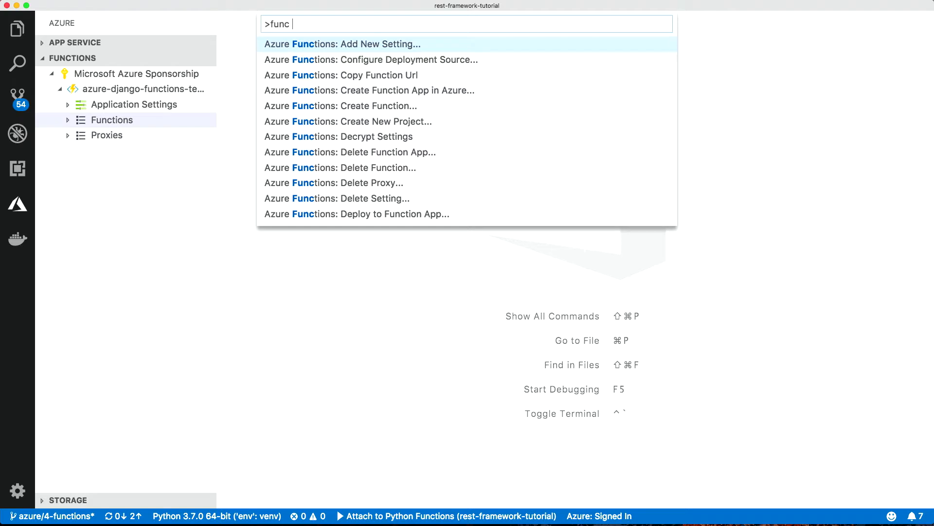
type("ini")
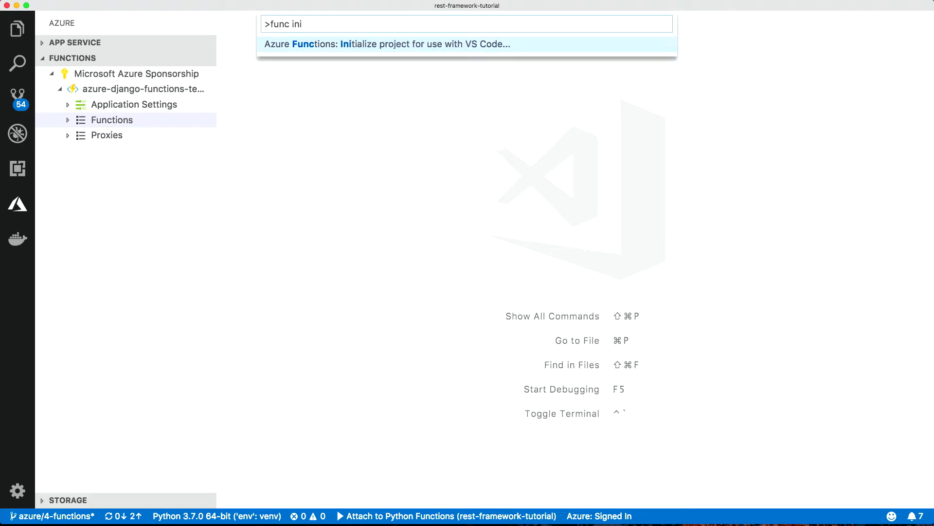
key("Backspace")
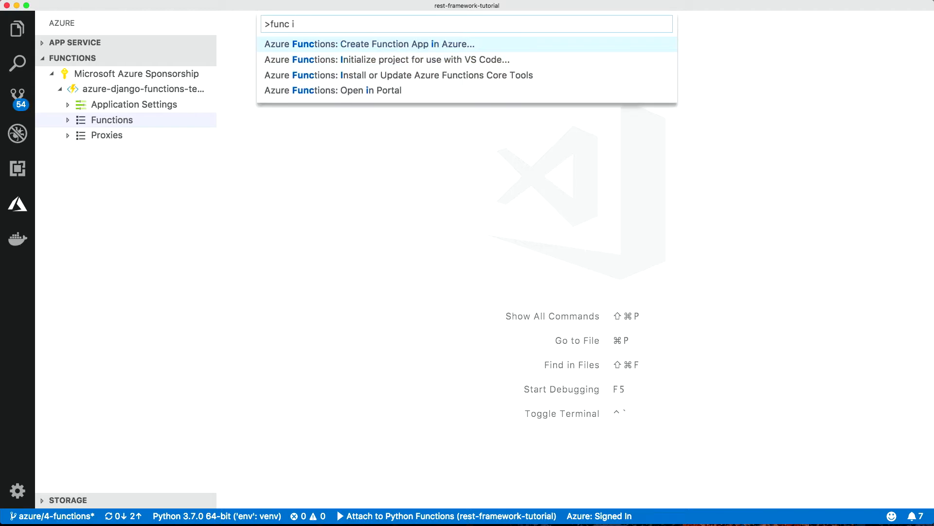
type("cre")
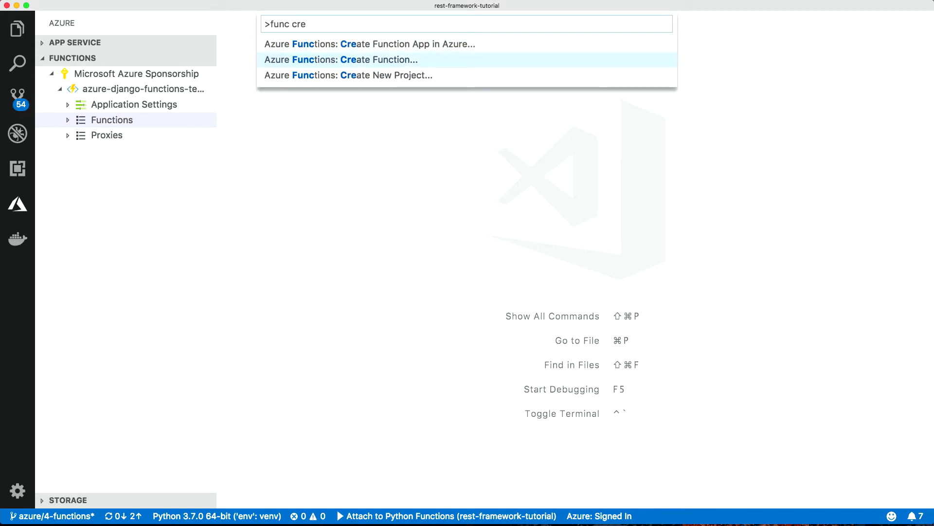
Create an HTTP trigger function in the rest-framework-tutorial project with a chosen authorization level.
left_click(341, 59)
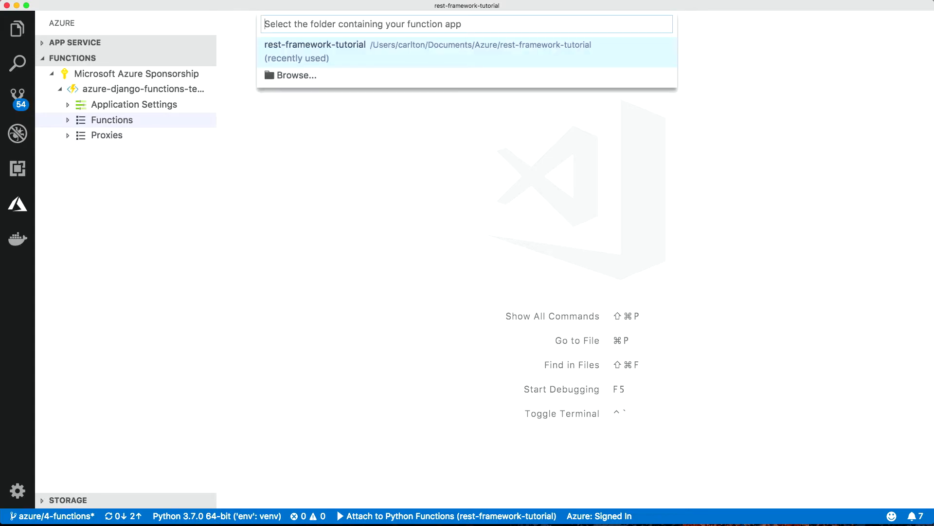
left_click(428, 50)
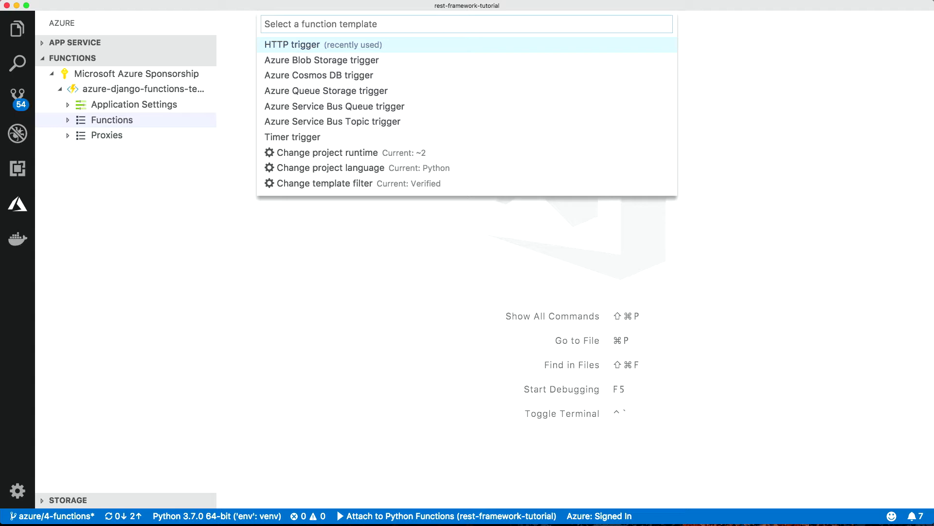
left_click(292, 44)
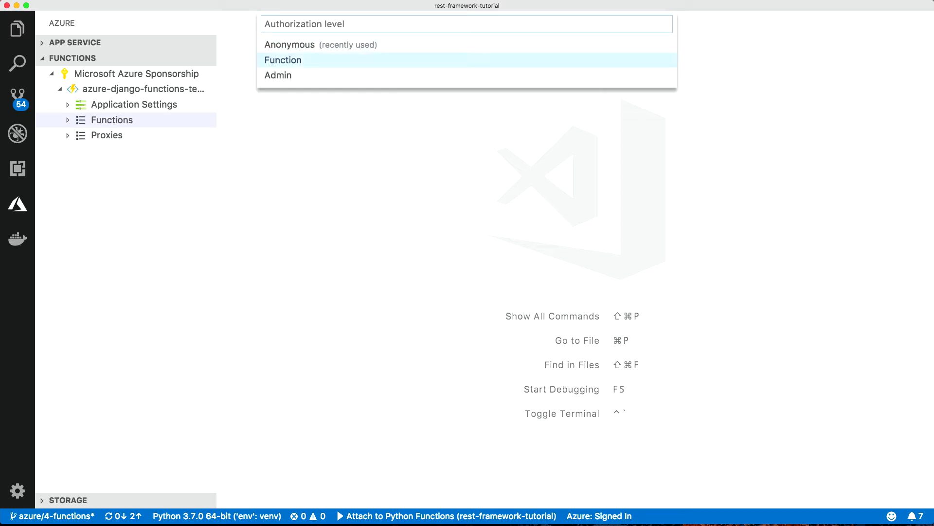
left_click(282, 59)
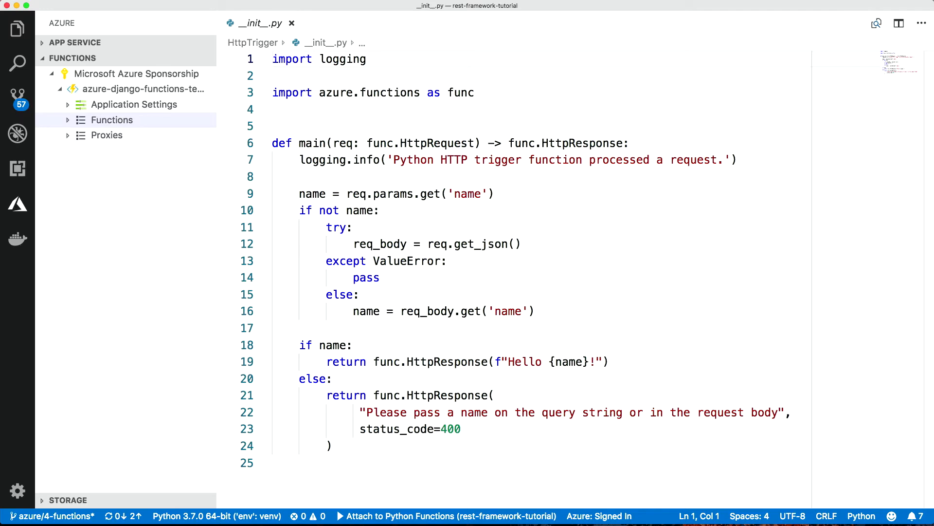
mouse_move(376, 228)
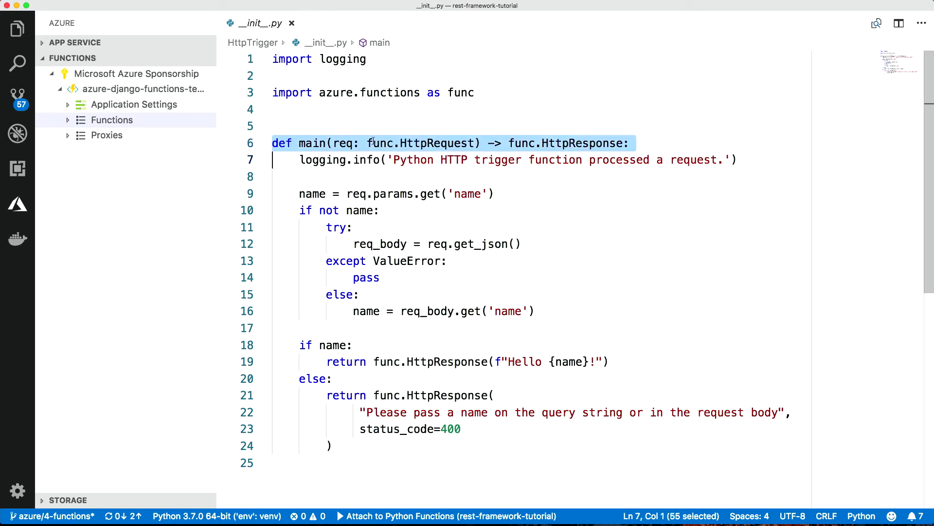
Highlight part of the generated HttpTrigger code to walk through it.
double_click(421, 143)
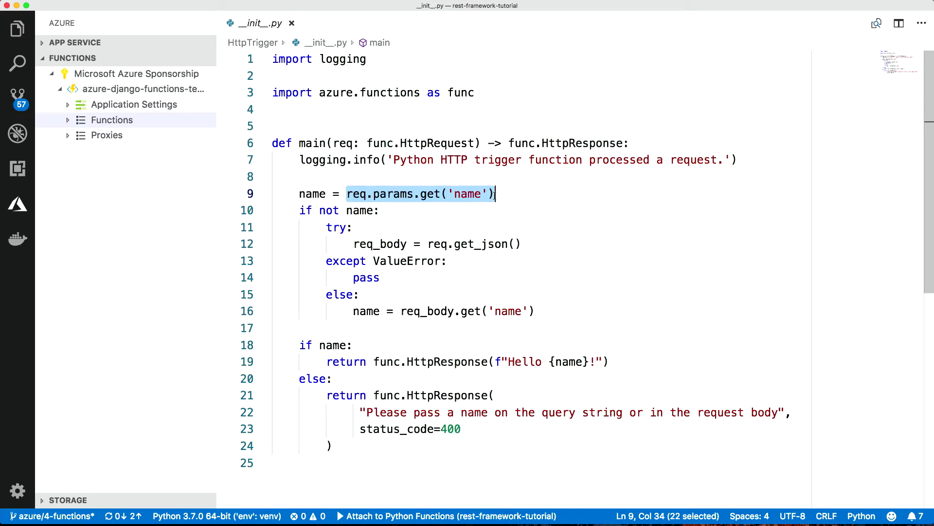
mouse_move(497, 216)
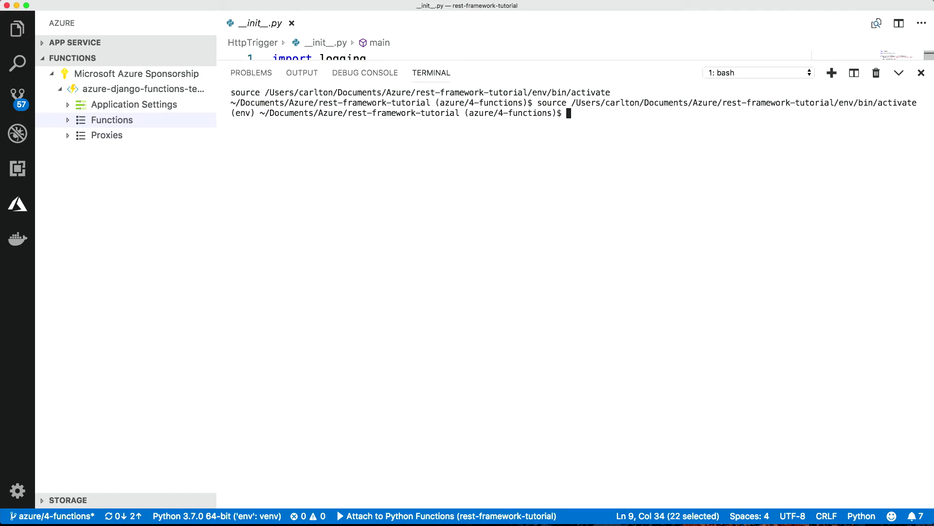
Start the local Functions host with 'func host start' in the terminal.
type("func hos")
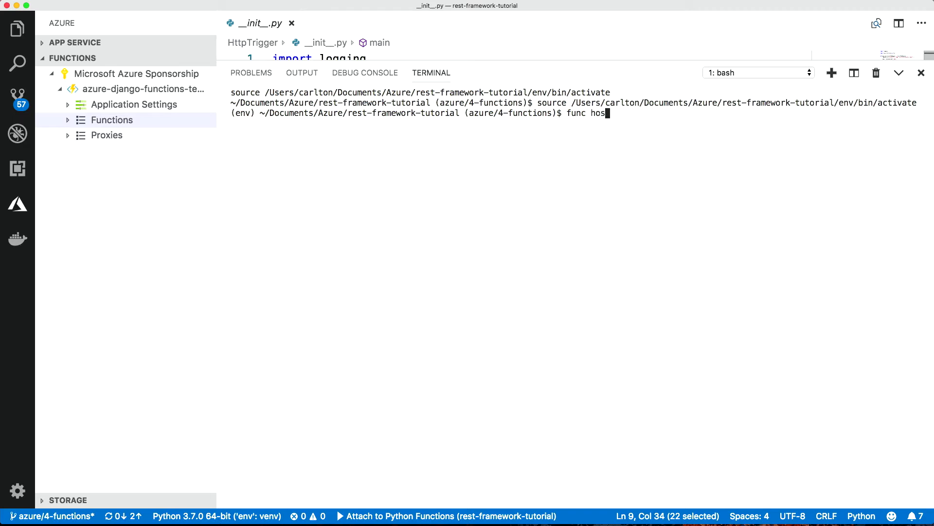
type("t start")
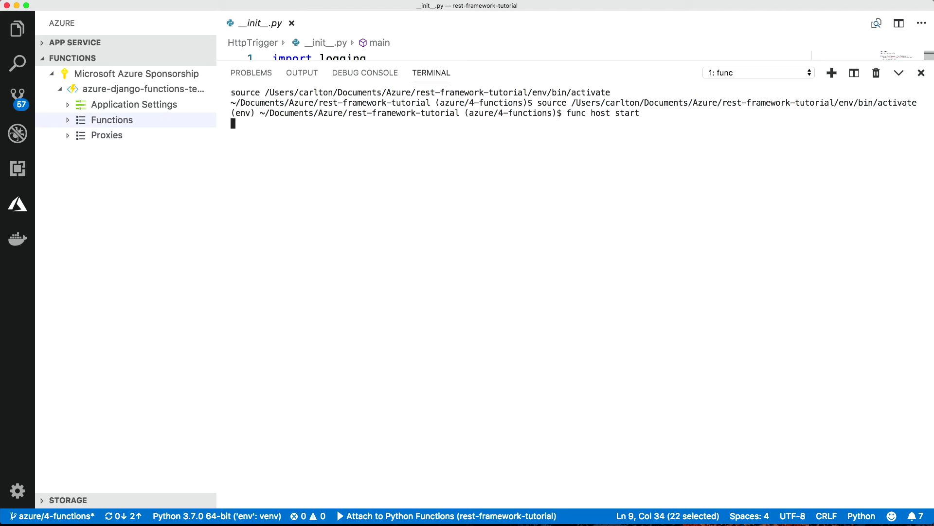
key("Return")
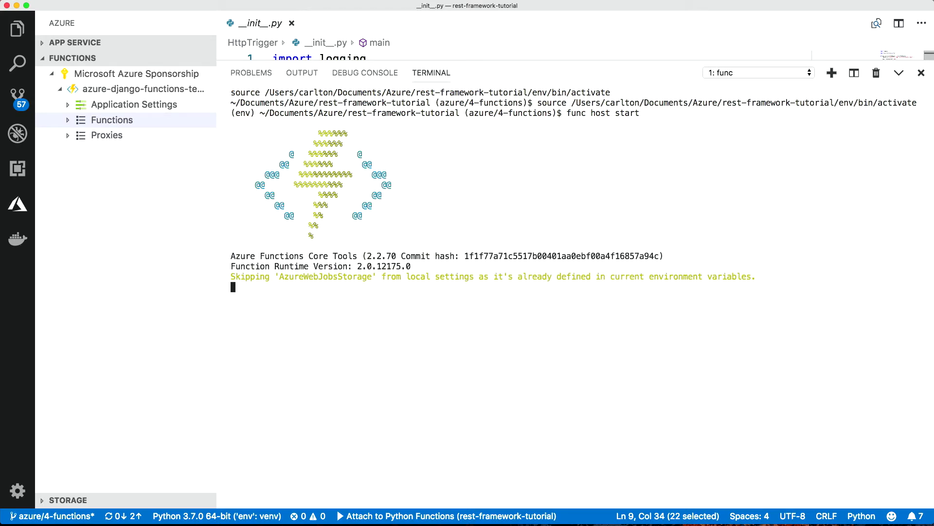
Browse the Tasks: Run Task list briefly and dismiss it without running anything.
key("cmd+shift+p")
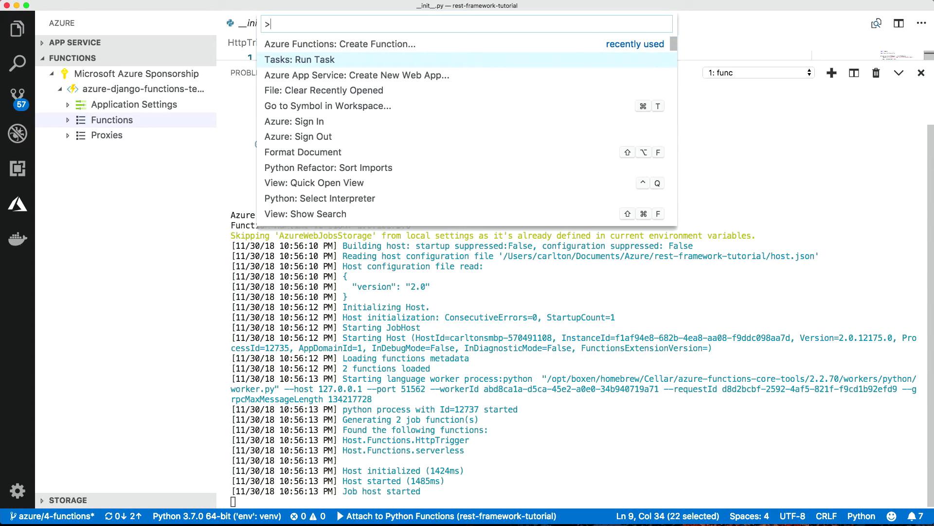
left_click(291, 60)
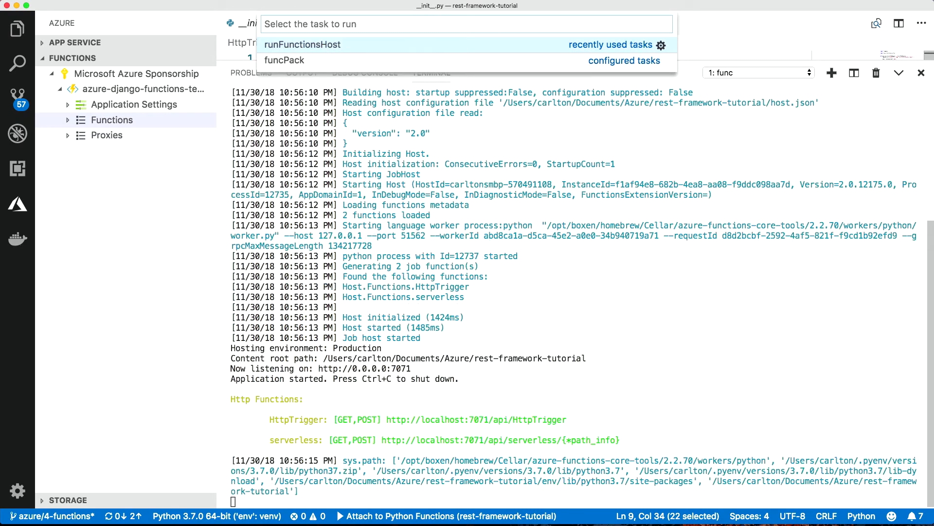
scroll("down", 3)
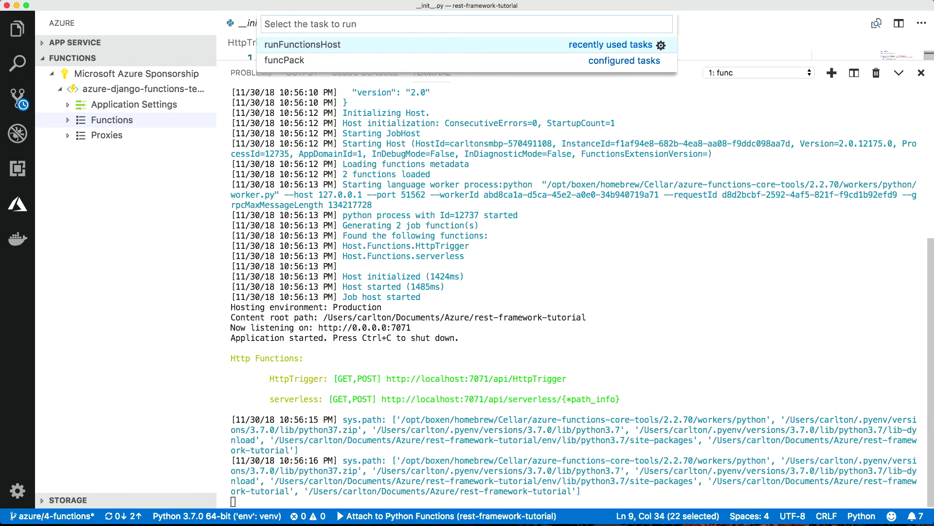
key("Escape")
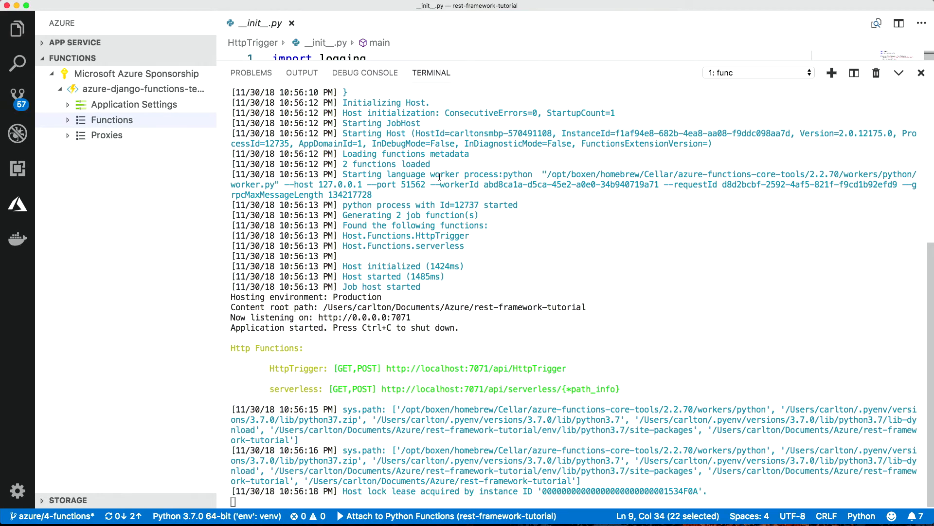
left_click(218, 5)
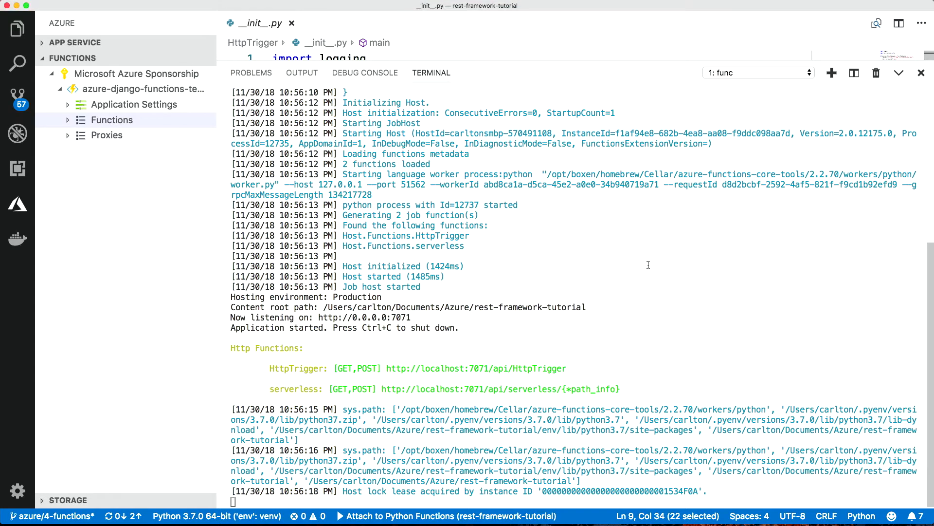
mouse_move(476, 368)
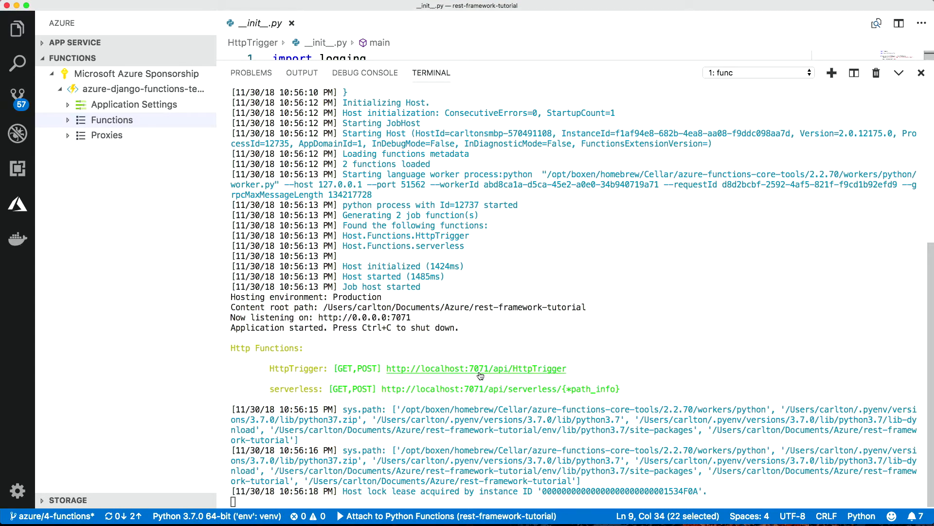
mouse_move(480, 372)
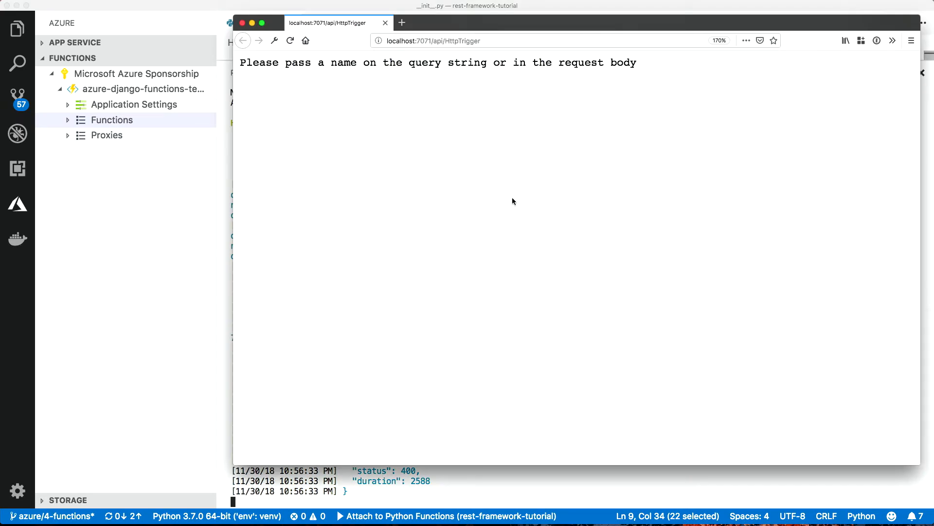
mouse_move(506, 50)
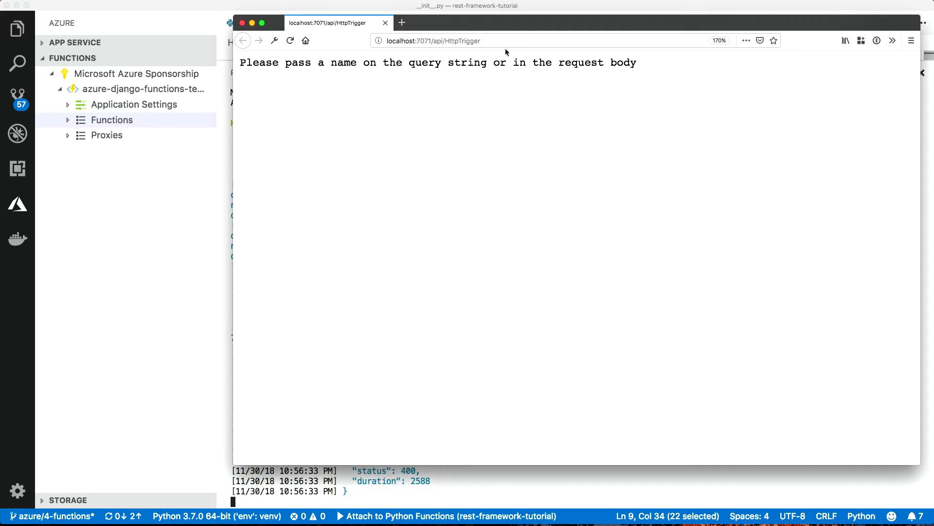
Request the local HttpTrigger URL again with name=Nina in the query string.
left_click(435, 41)
type("?name")
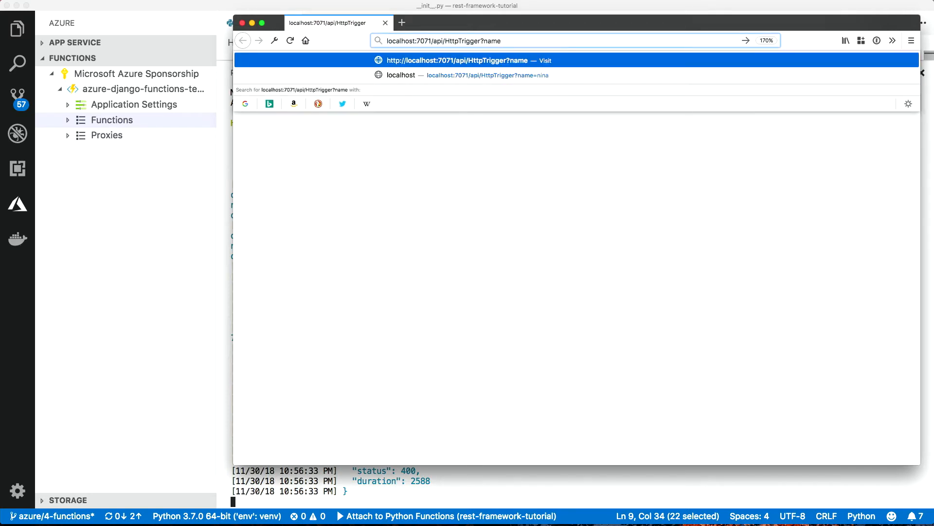
type("=Nina")
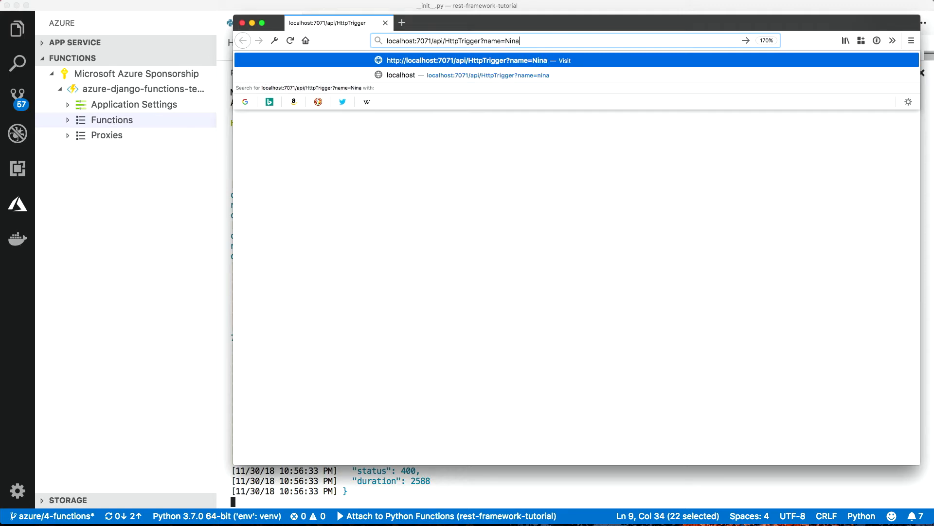
key("Return")
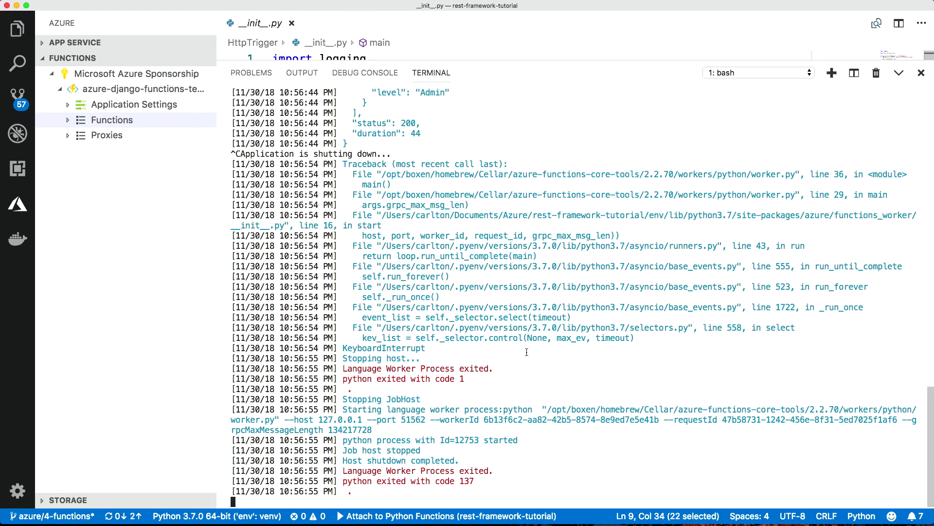
Start debugging with the Attach to Python Functions configuration.
left_click(899, 73)
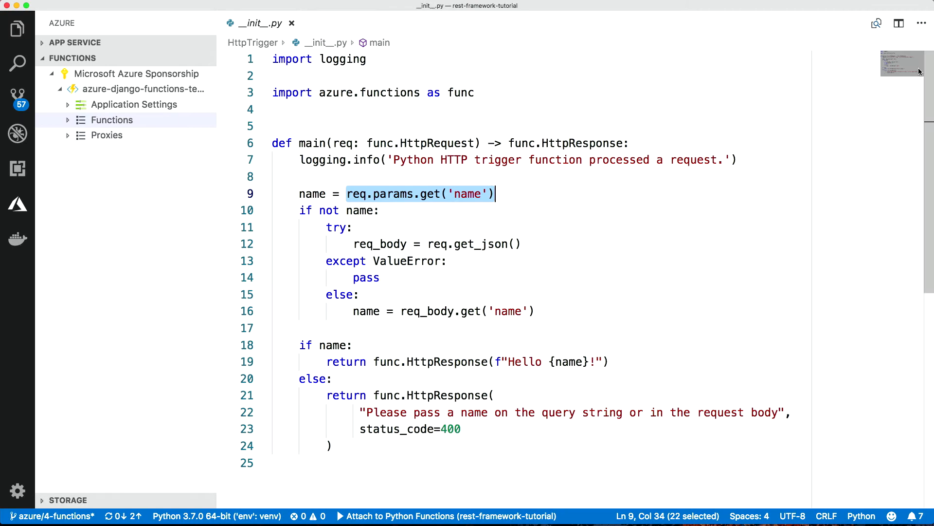
mouse_move(18, 133)
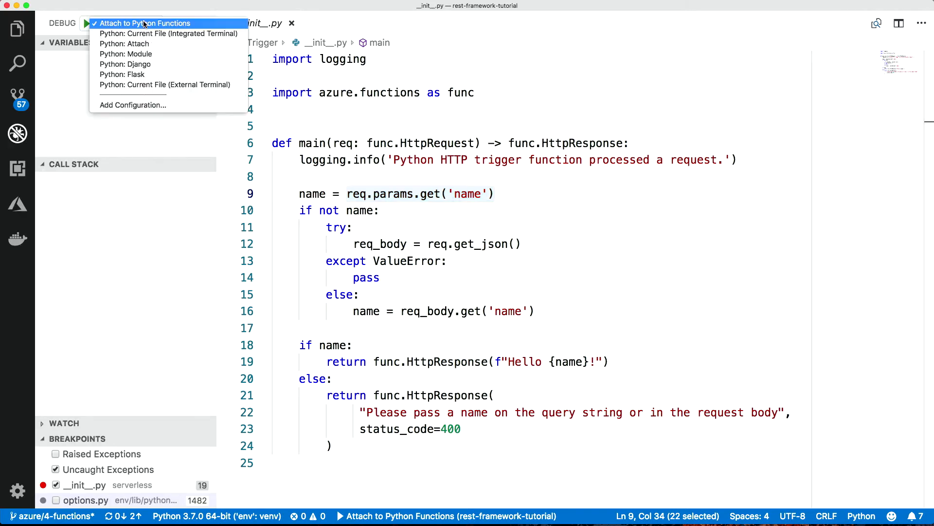
mouse_move(131, 27)
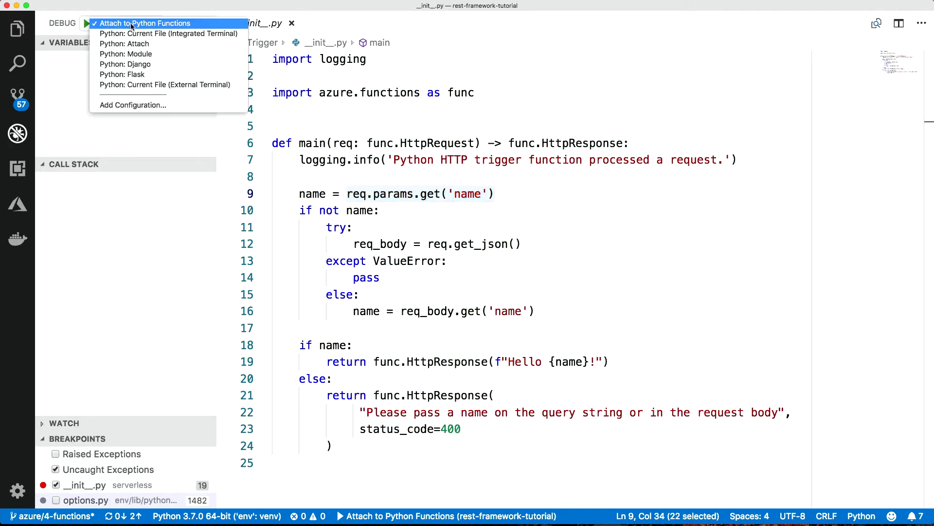
left_click(145, 23)
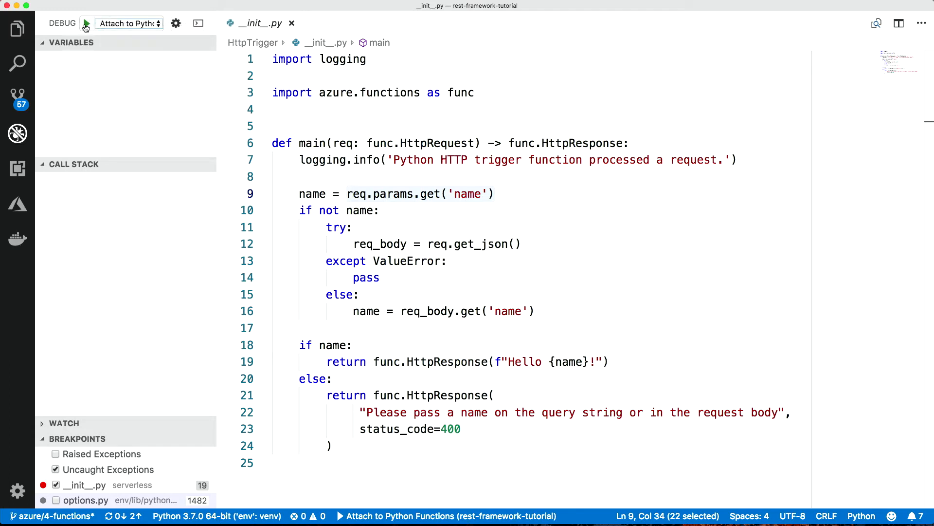
left_click(85, 23)
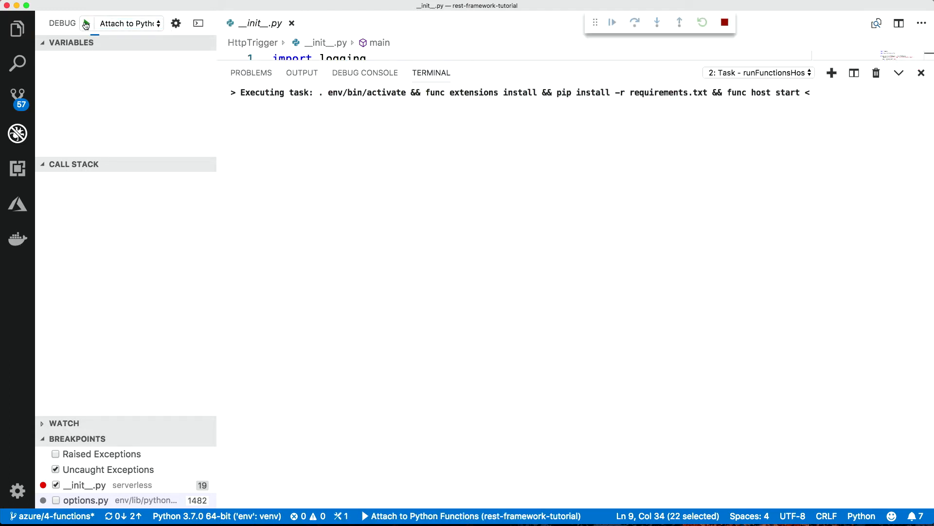
left_click(87, 24)
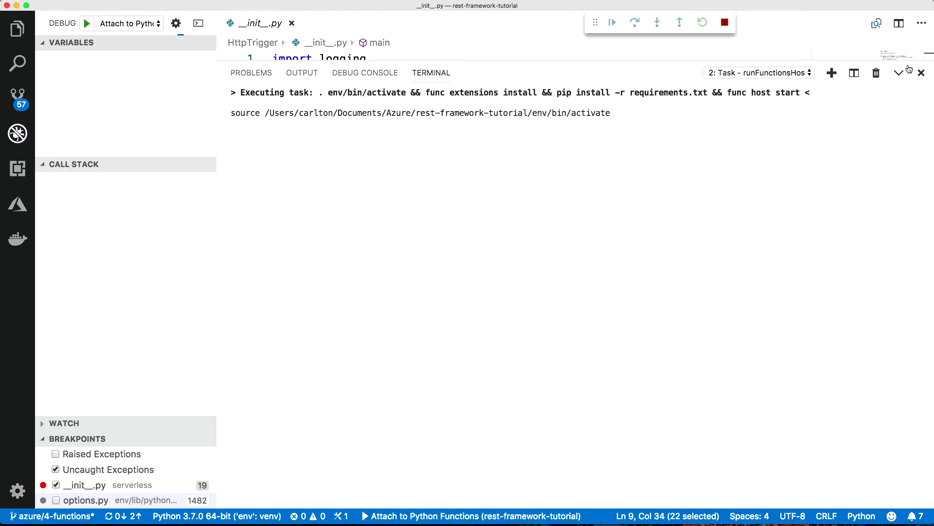
Hide the terminal output and show the project's file tree.
left_click(898, 73)
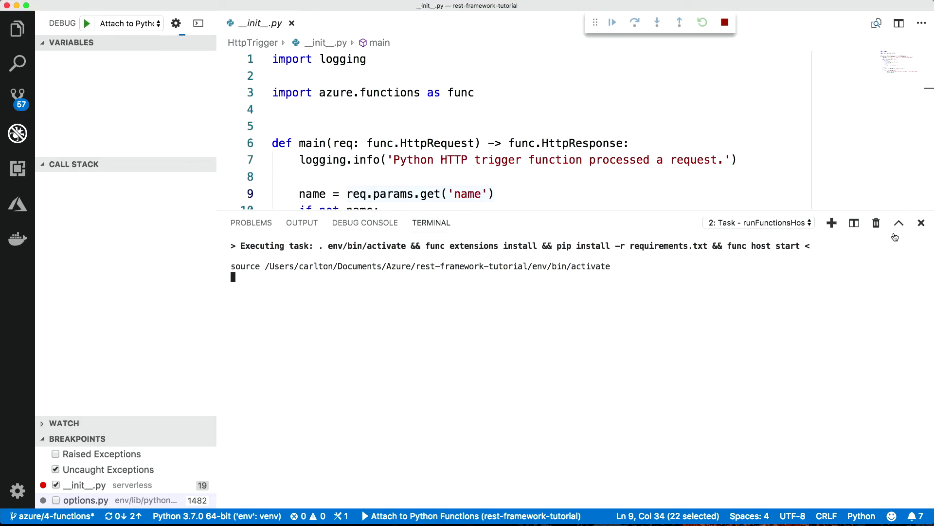
left_click(899, 223)
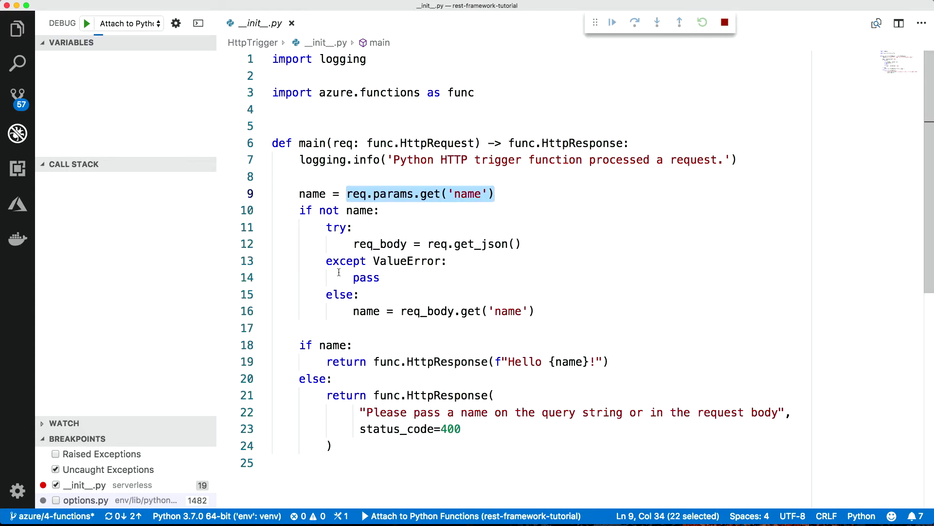
left_click(18, 28)
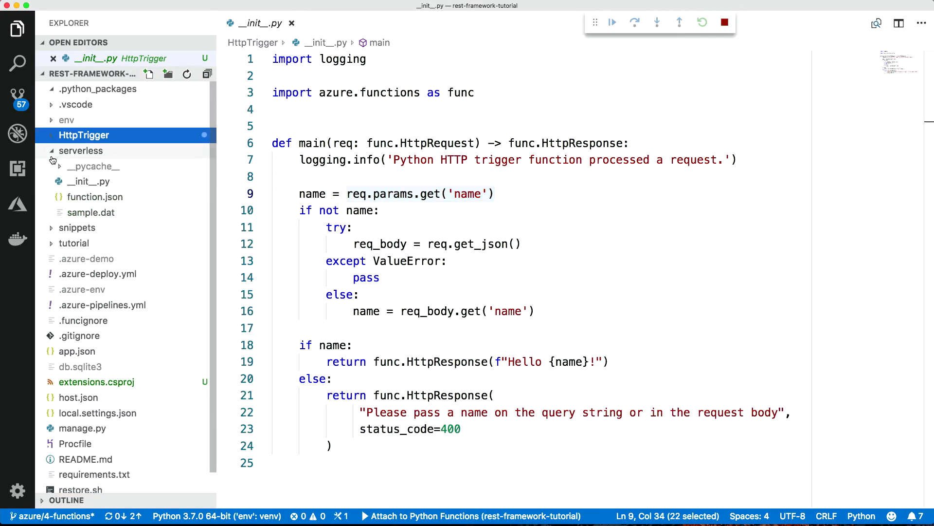
mouse_move(89, 181)
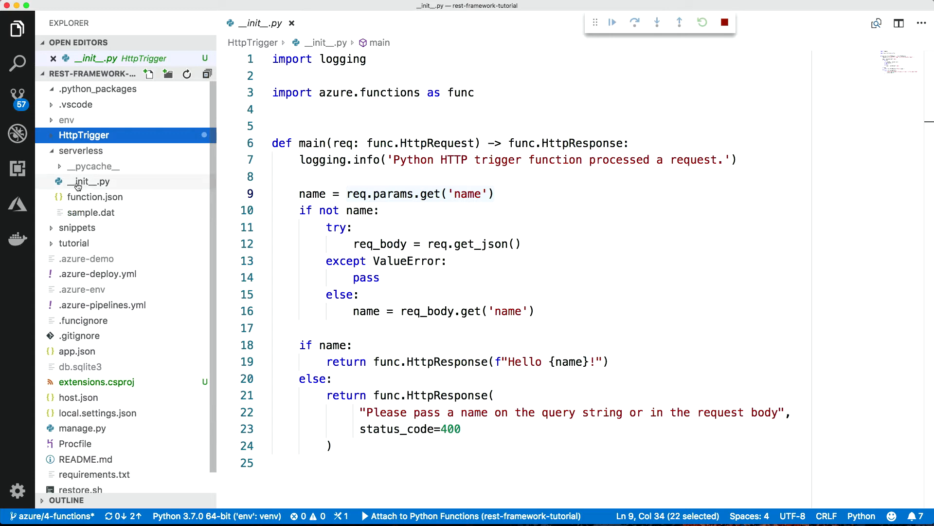
mouse_move(88, 181)
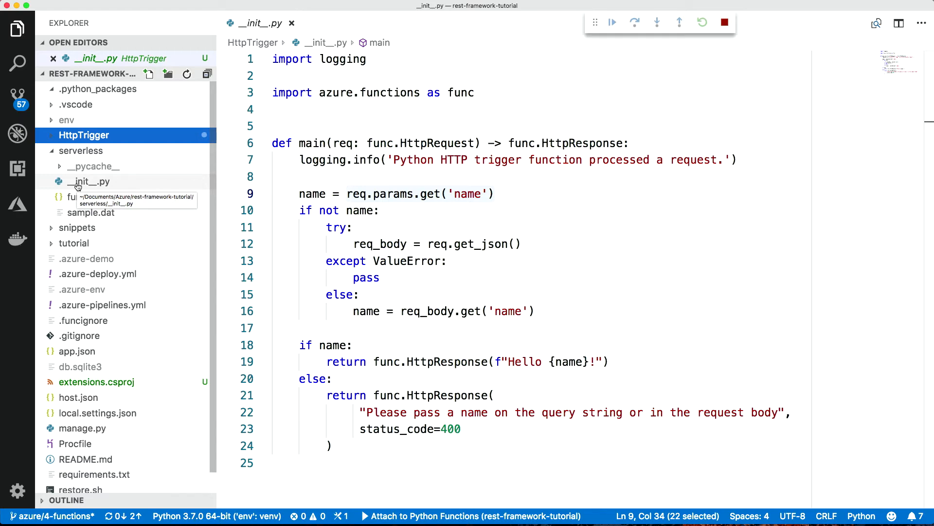
View serverless/__init__.py with its line-19 breakpoint and the running debug session's threads.
left_click(88, 181)
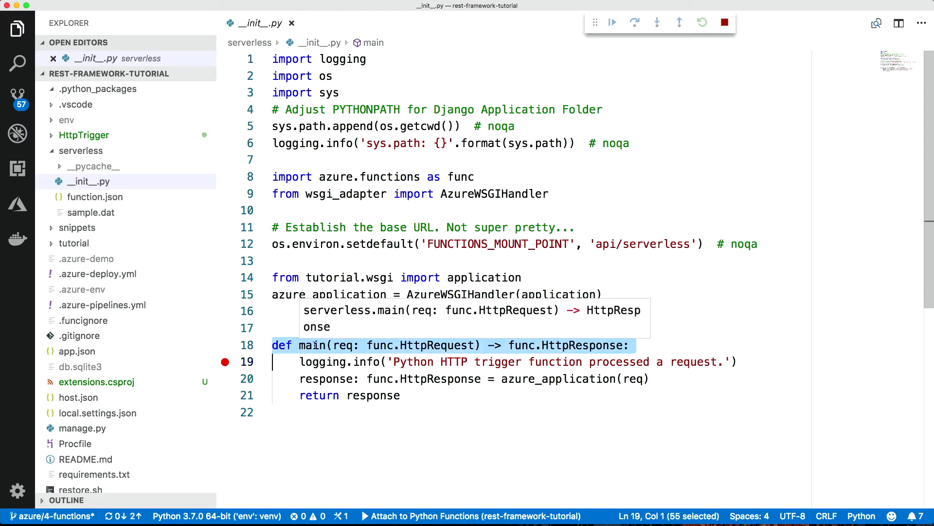
mouse_move(421, 344)
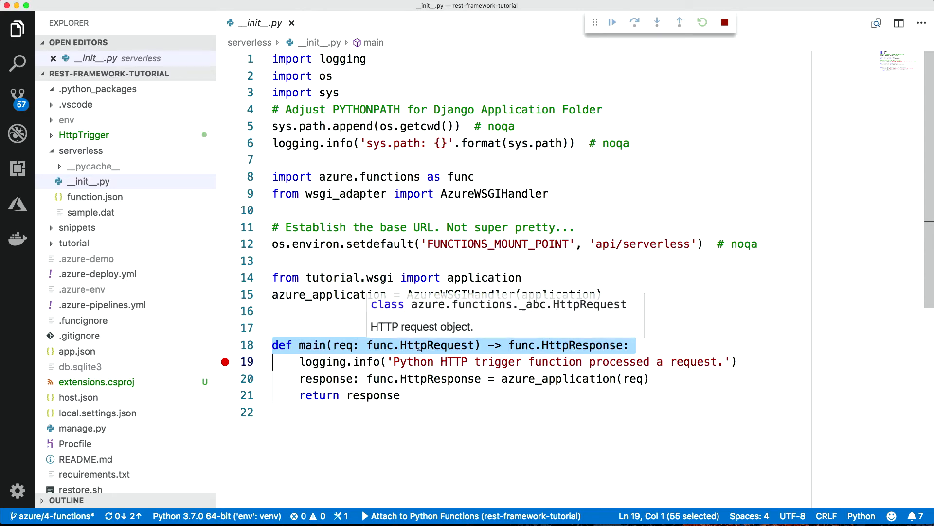
mouse_move(561, 344)
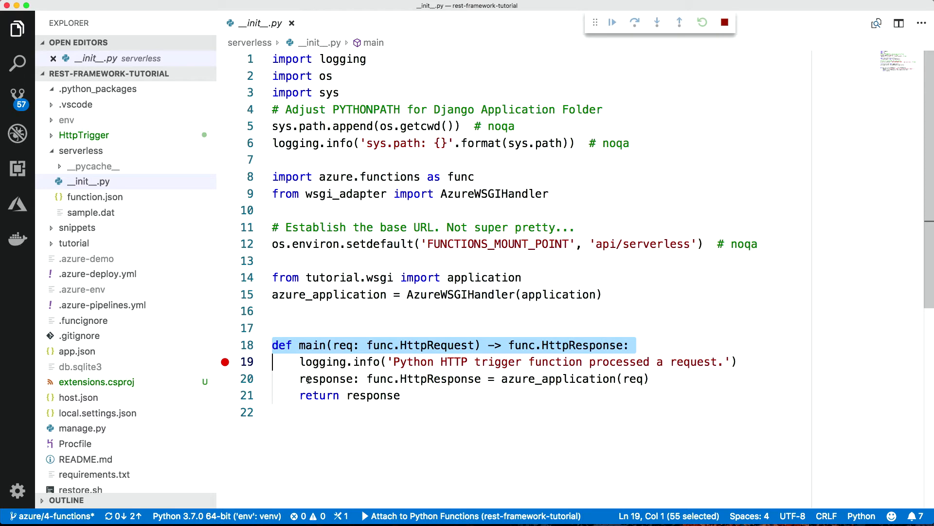
mouse_move(530, 379)
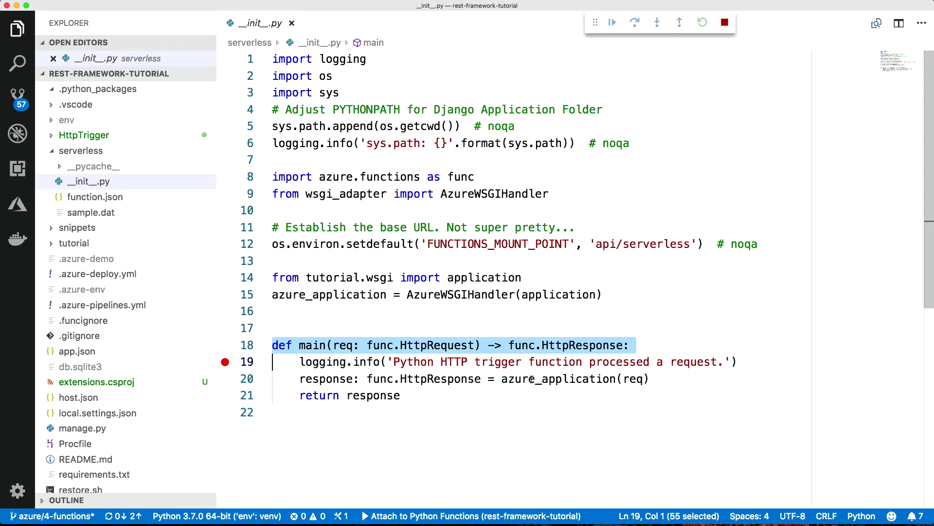
left_click(611, 22)
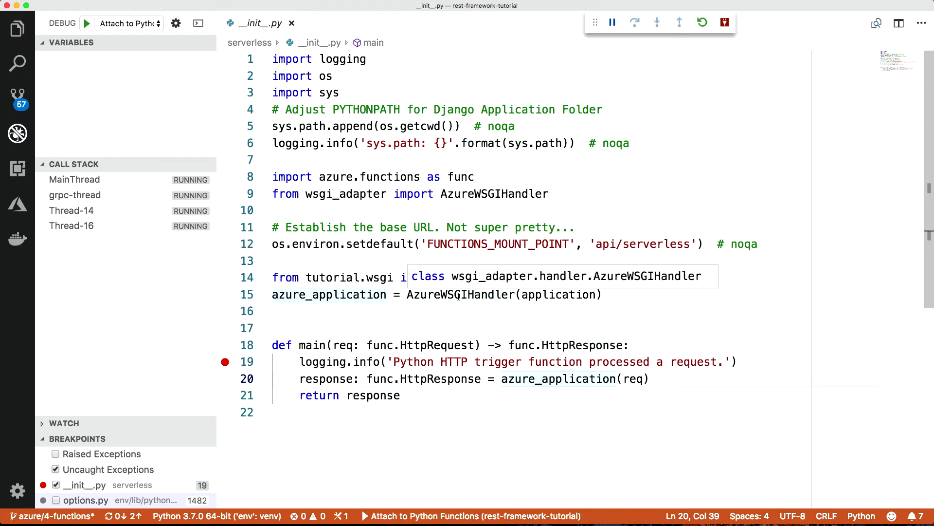
left_click(454, 294)
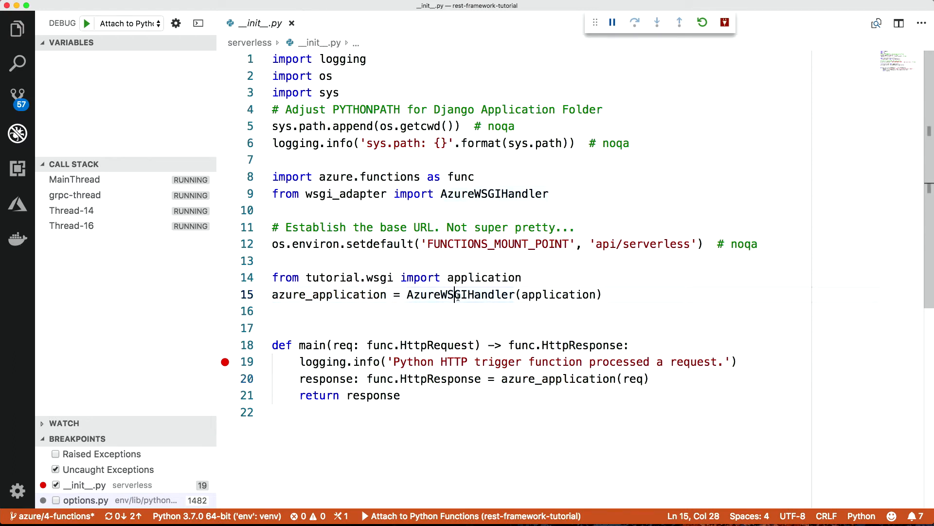